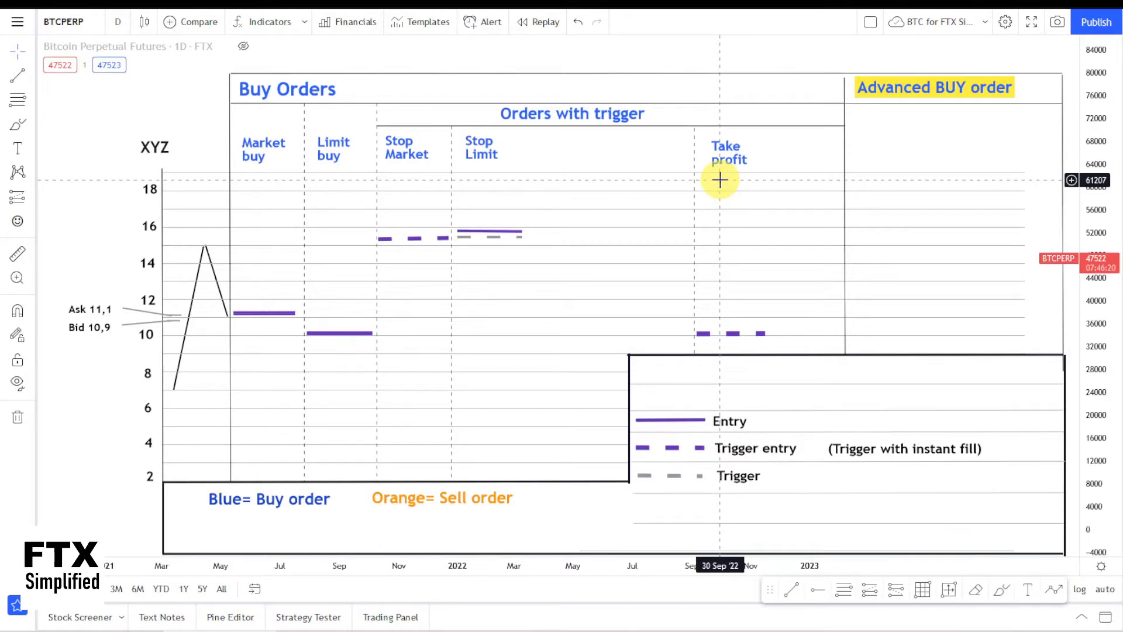
mouse_move(645, 317)
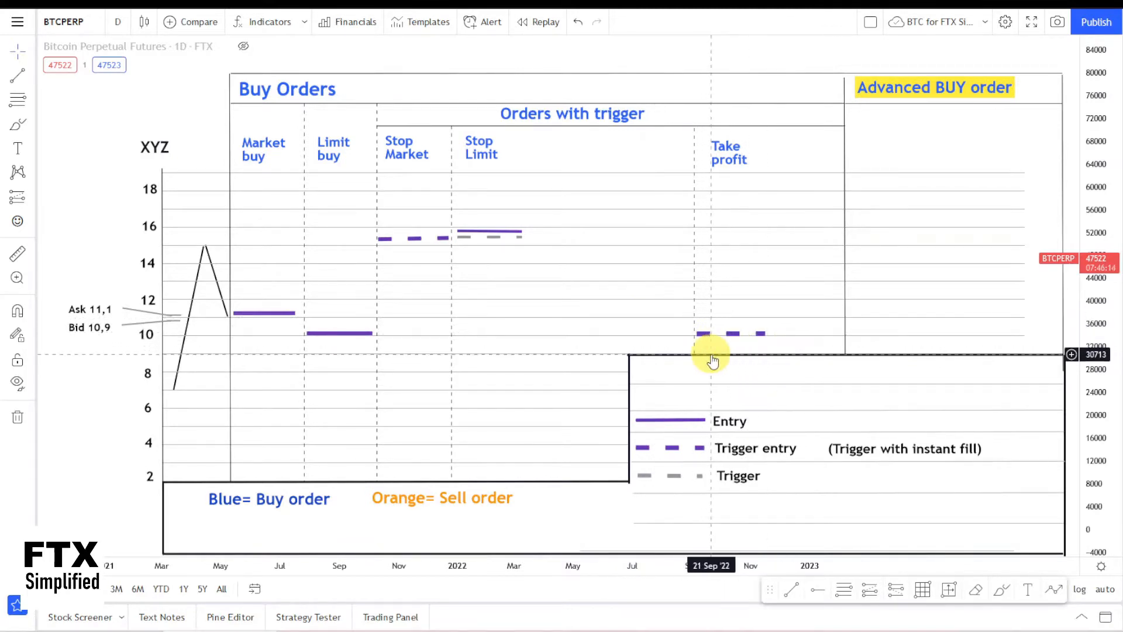
mouse_move(715, 345)
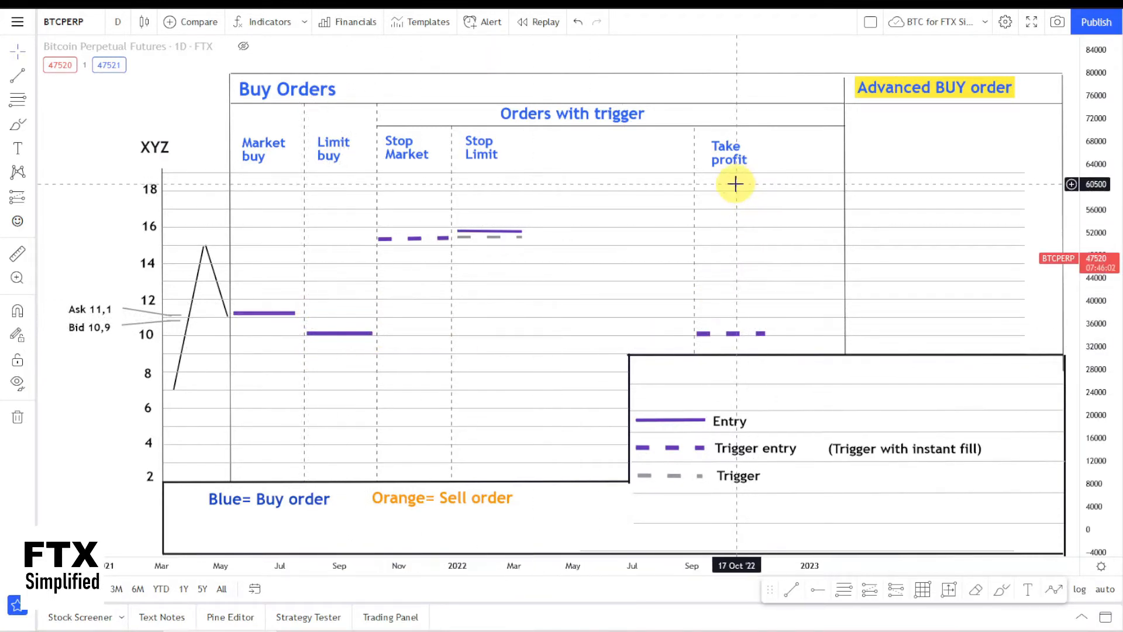
mouse_move(737, 179)
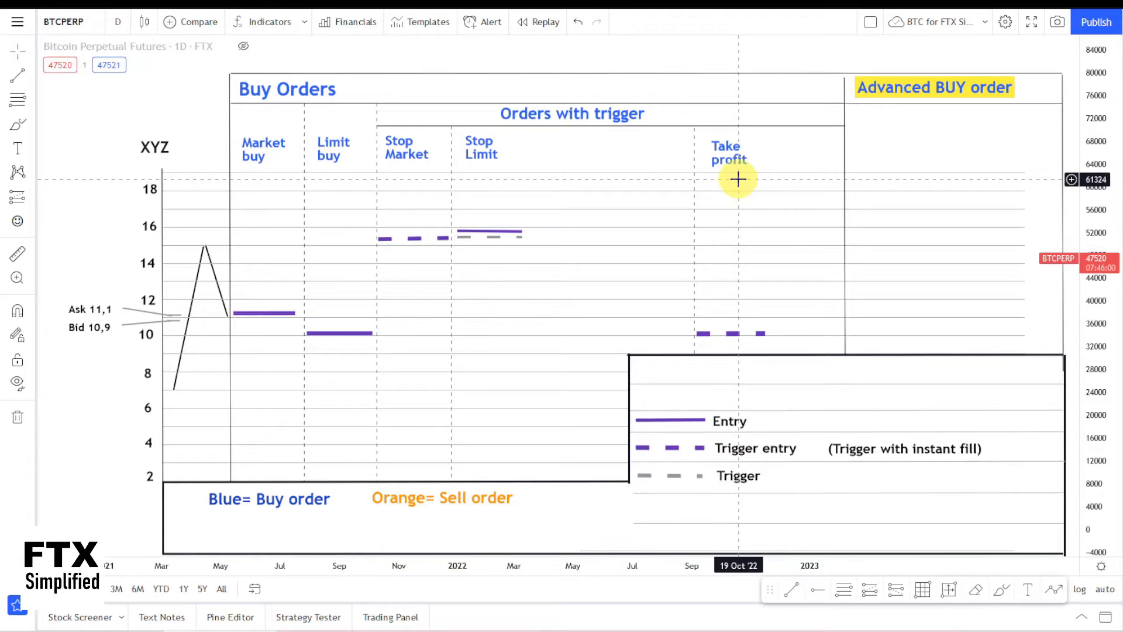
mouse_move(740, 176)
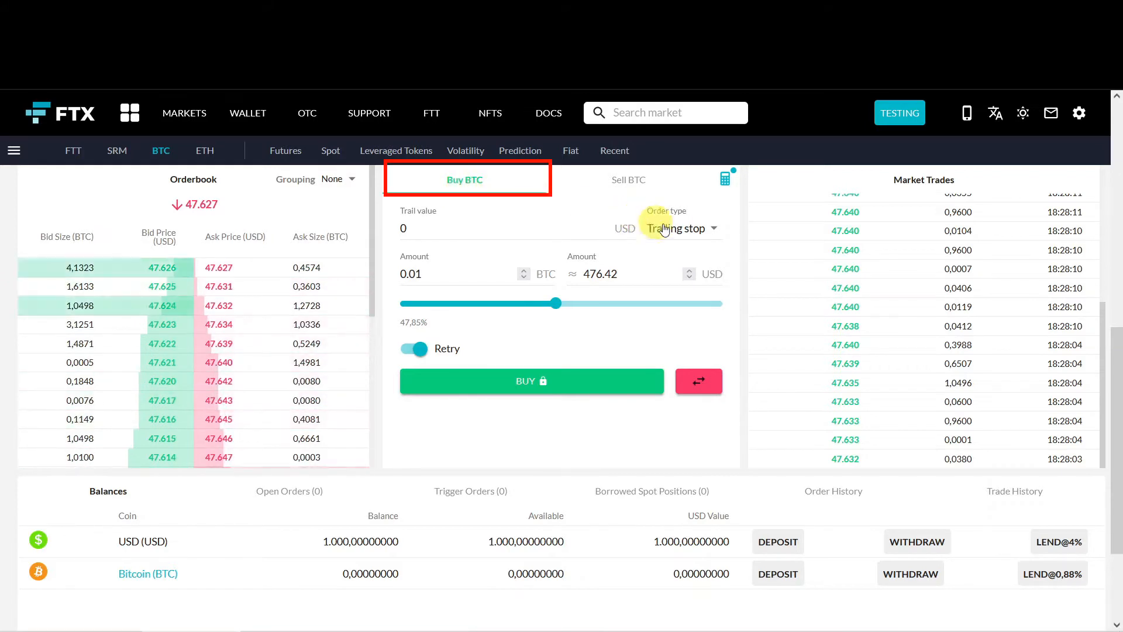
Buy 0.01 BTC with a take profit order triggering at 47000, then list it under Trigger Orders
left_click(677, 228)
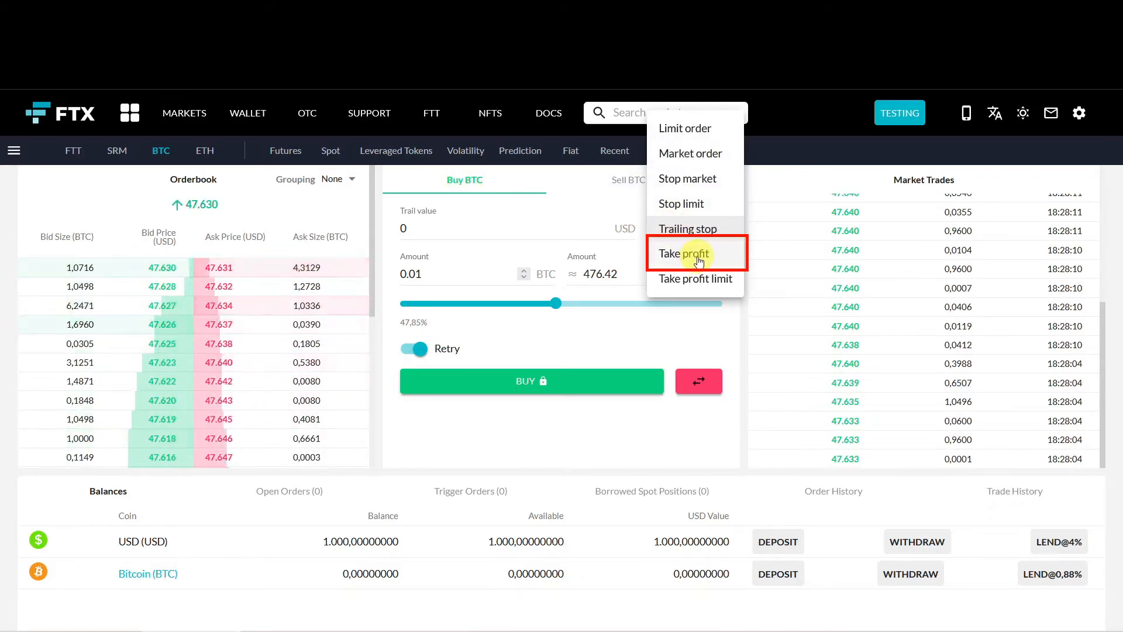
left_click(685, 253)
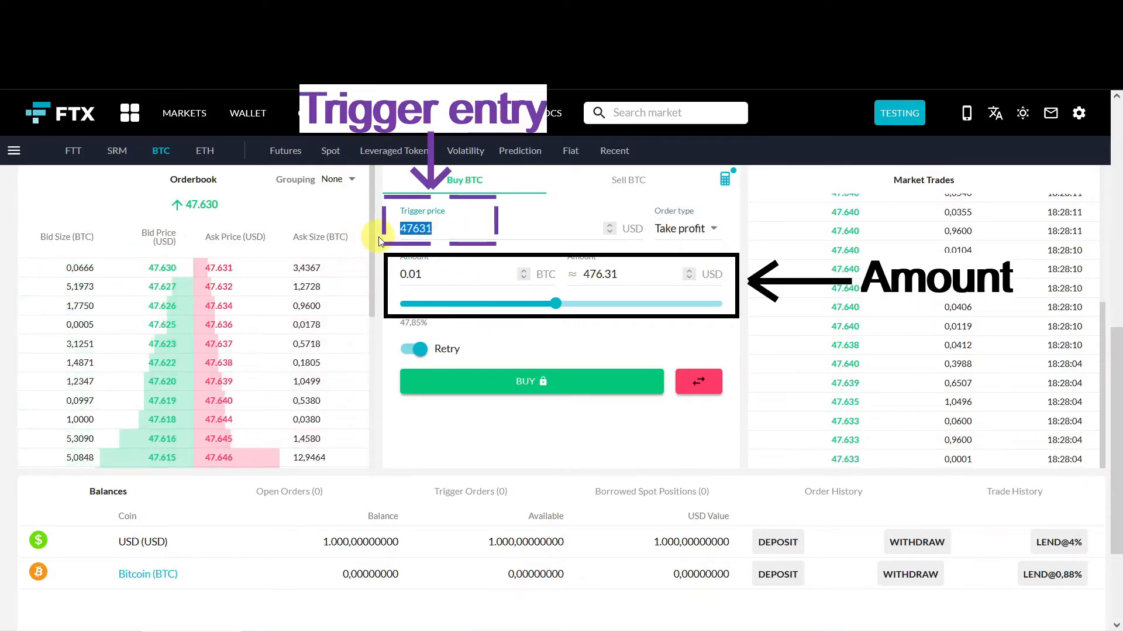
type("47000")
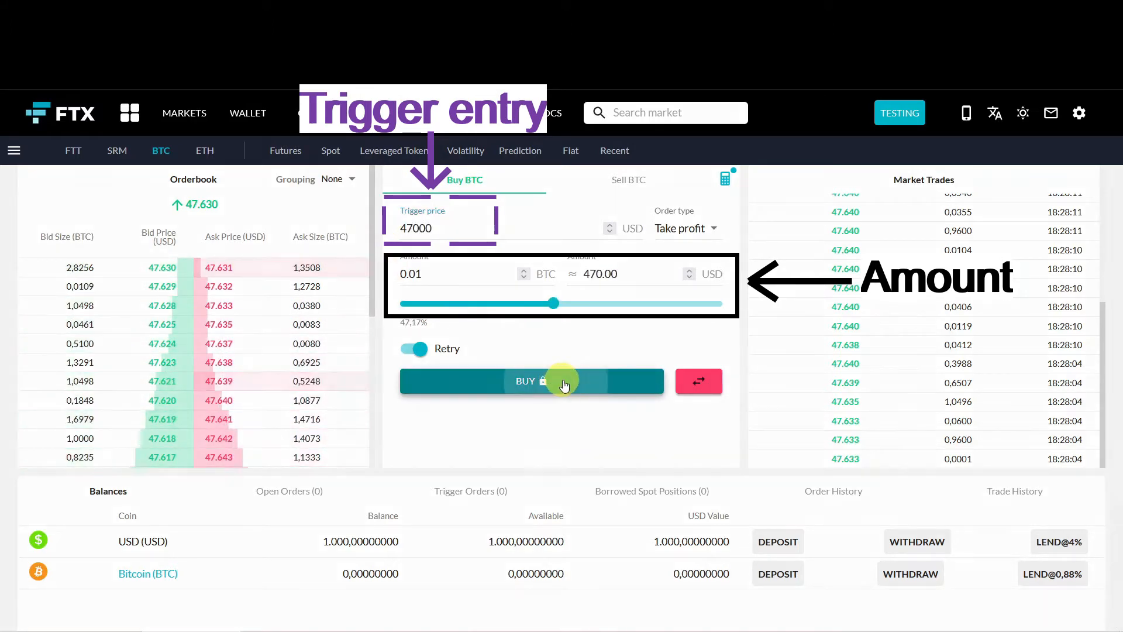
left_click(532, 380)
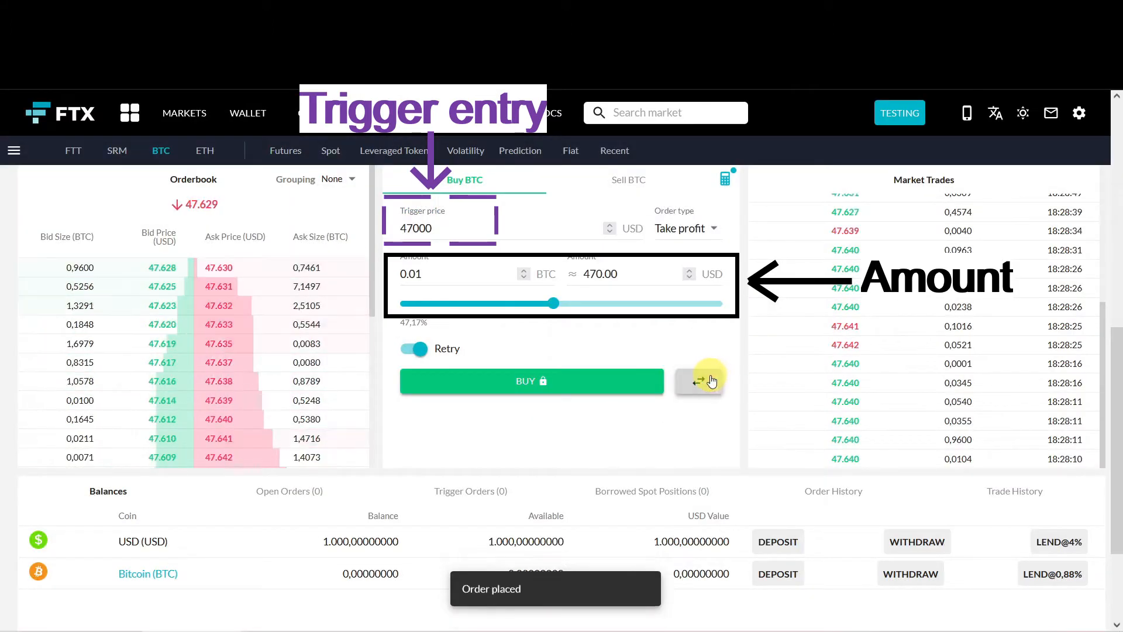
left_click(532, 380)
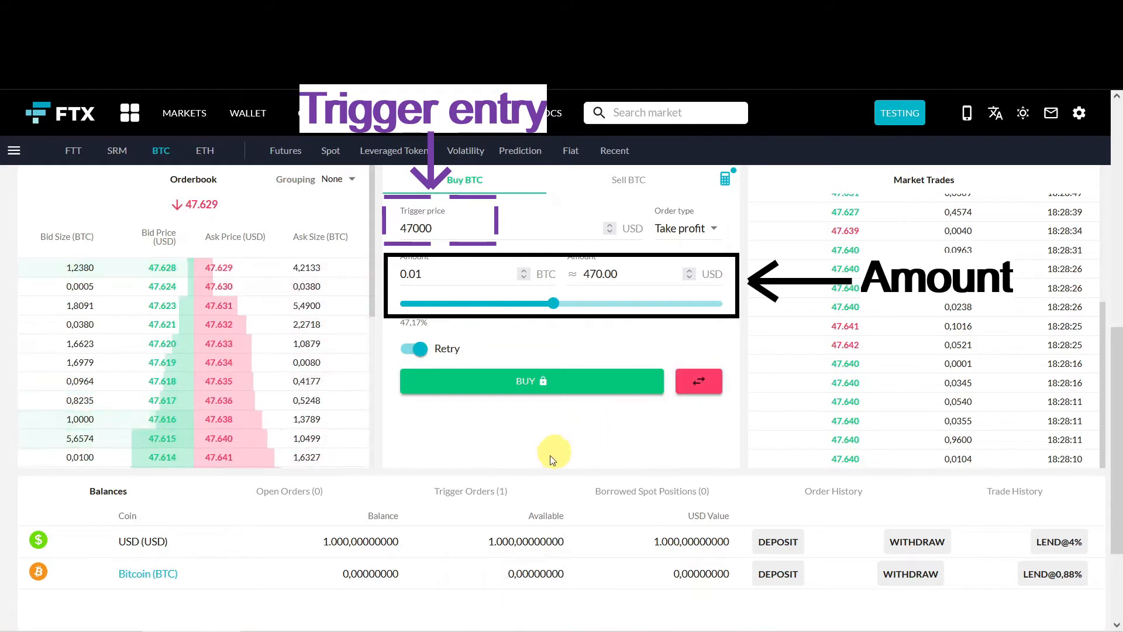
left_click(470, 491)
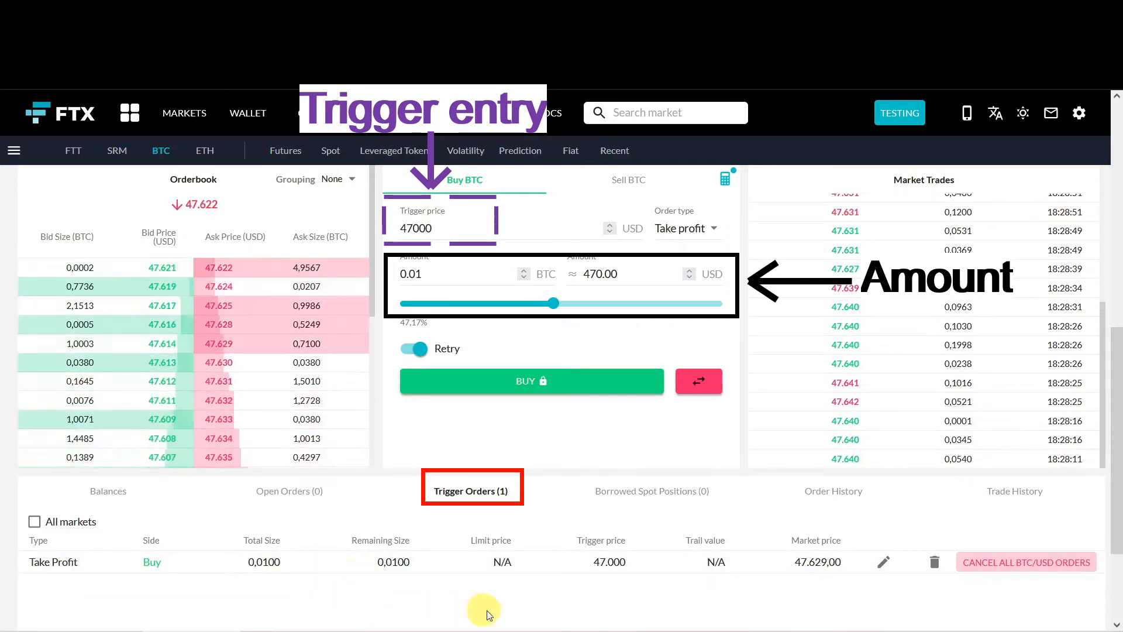
double_click(608, 561)
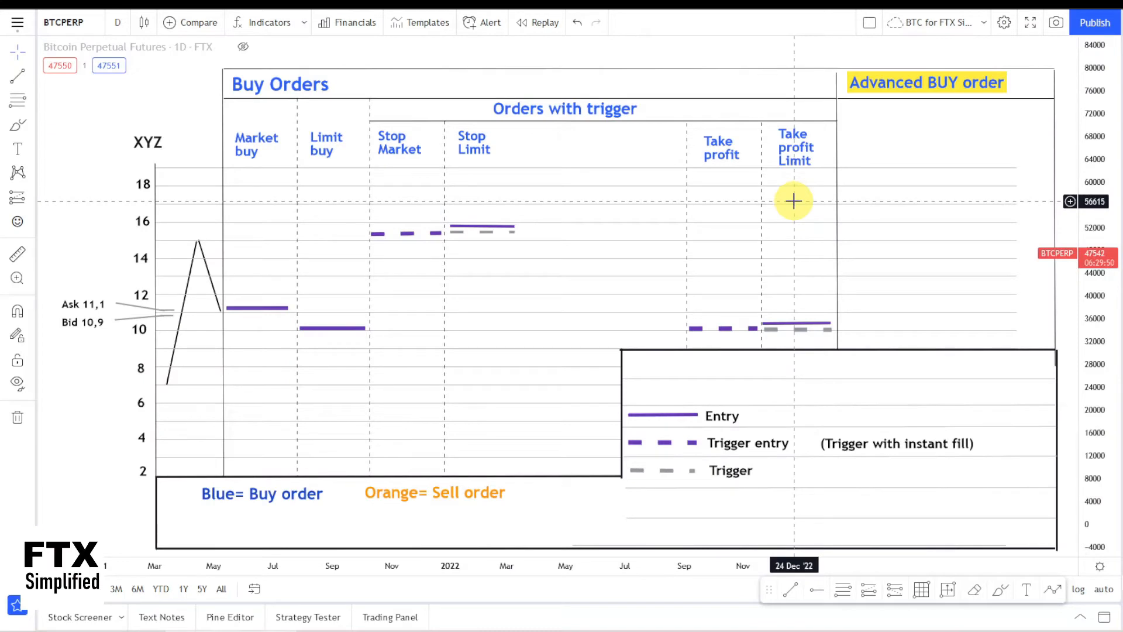
mouse_move(804, 320)
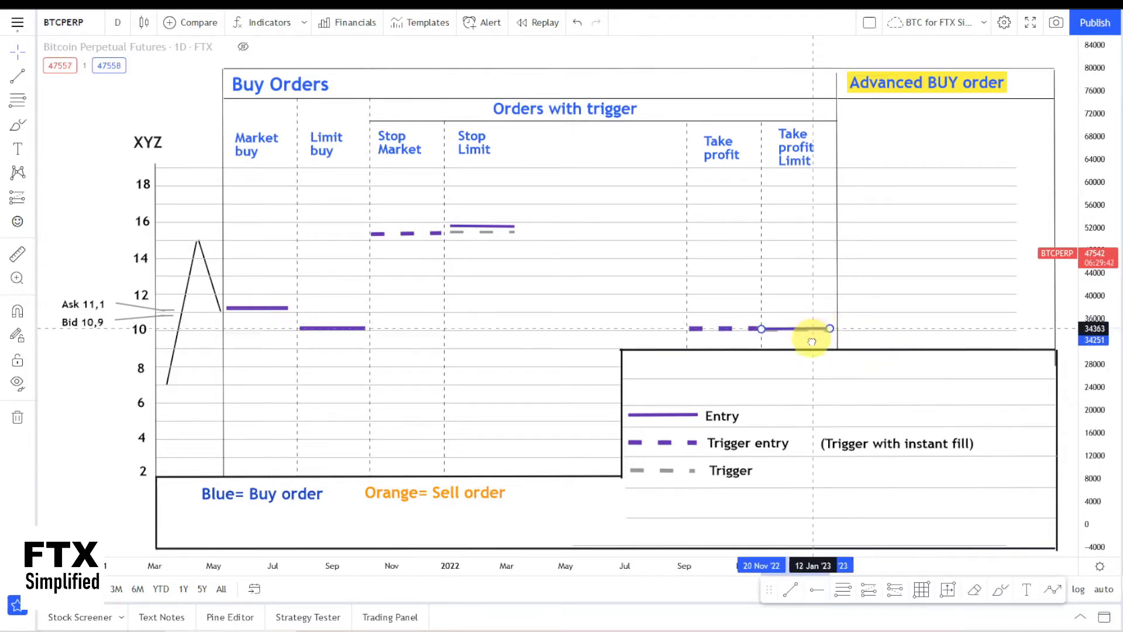
Draw the entry line in the diagram's Take profit Limit column
left_click_drag(811, 329, 811, 313)
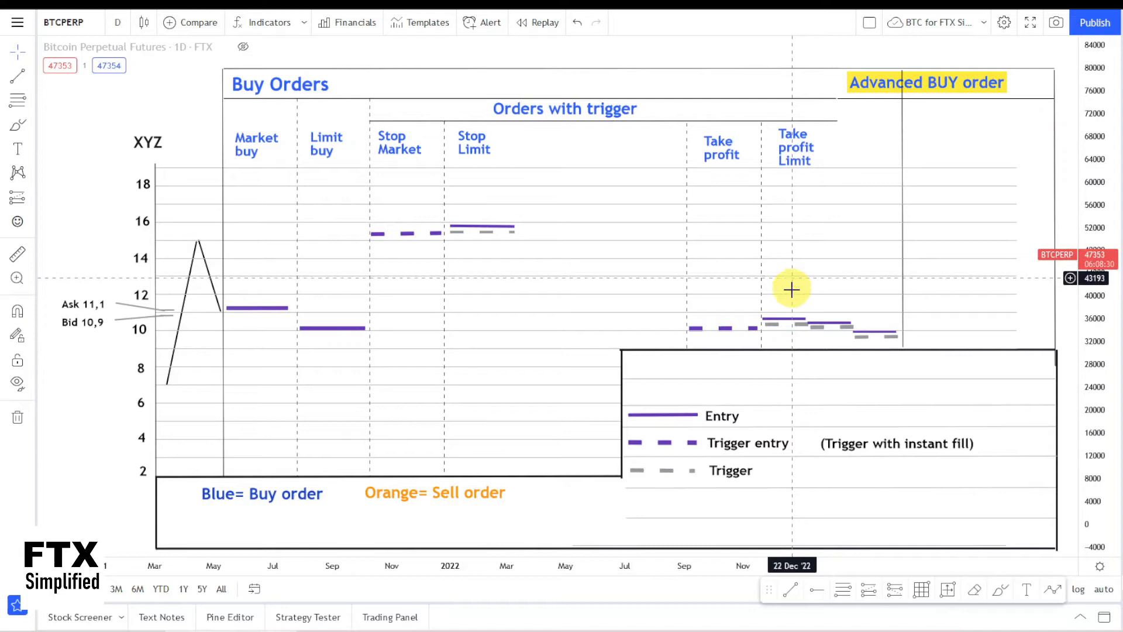
mouse_move(844, 302)
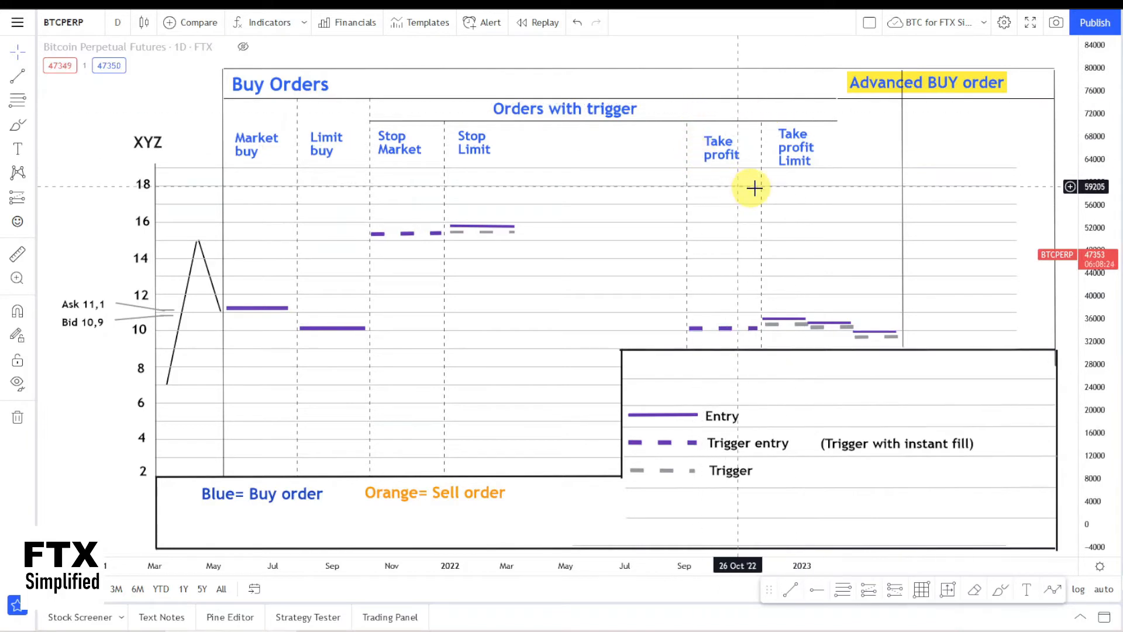
mouse_move(769, 291)
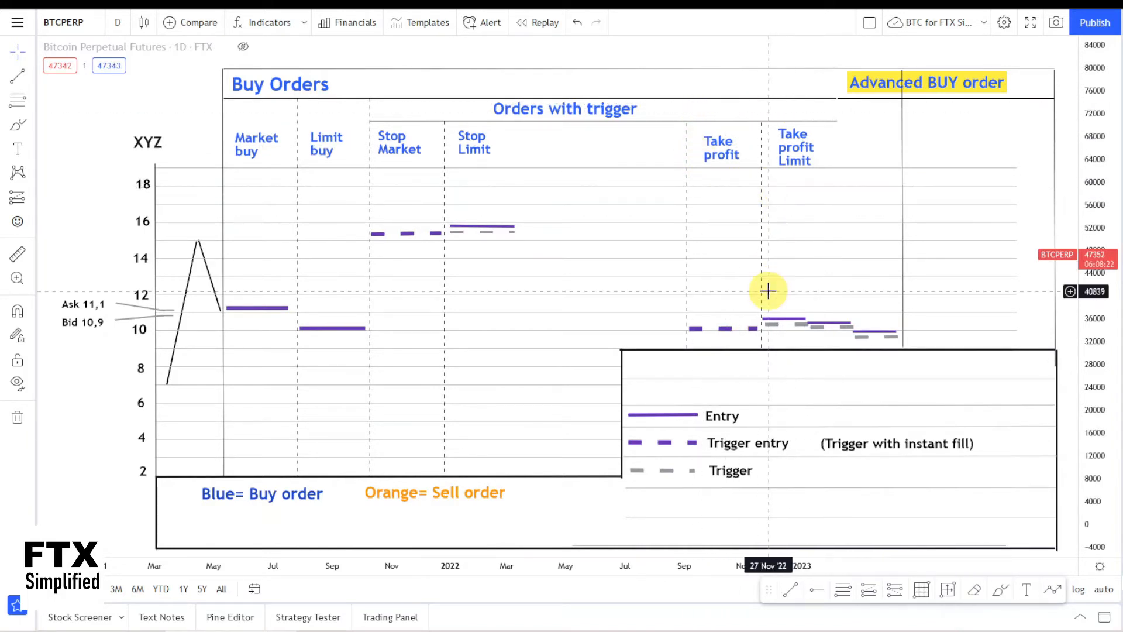
mouse_move(342, 141)
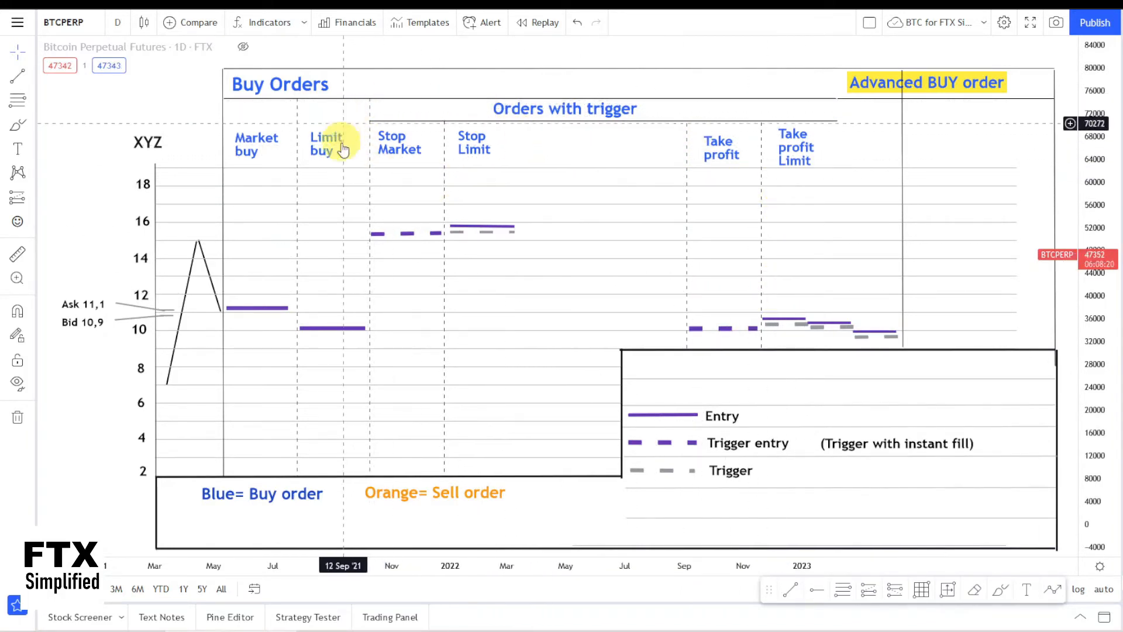
mouse_move(859, 181)
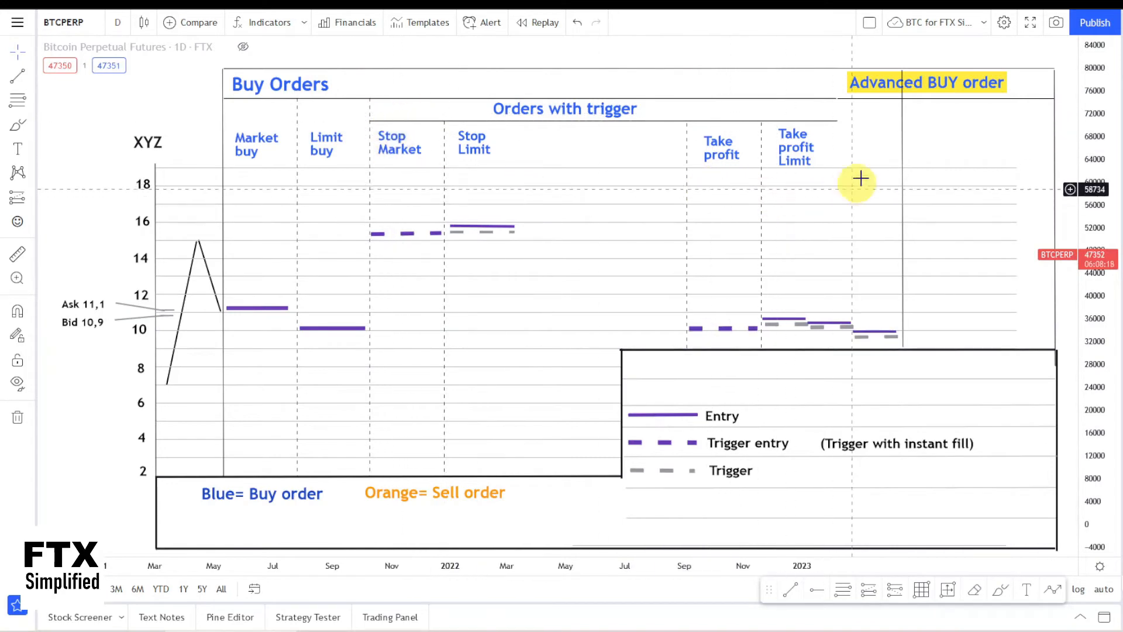
mouse_move(717, 193)
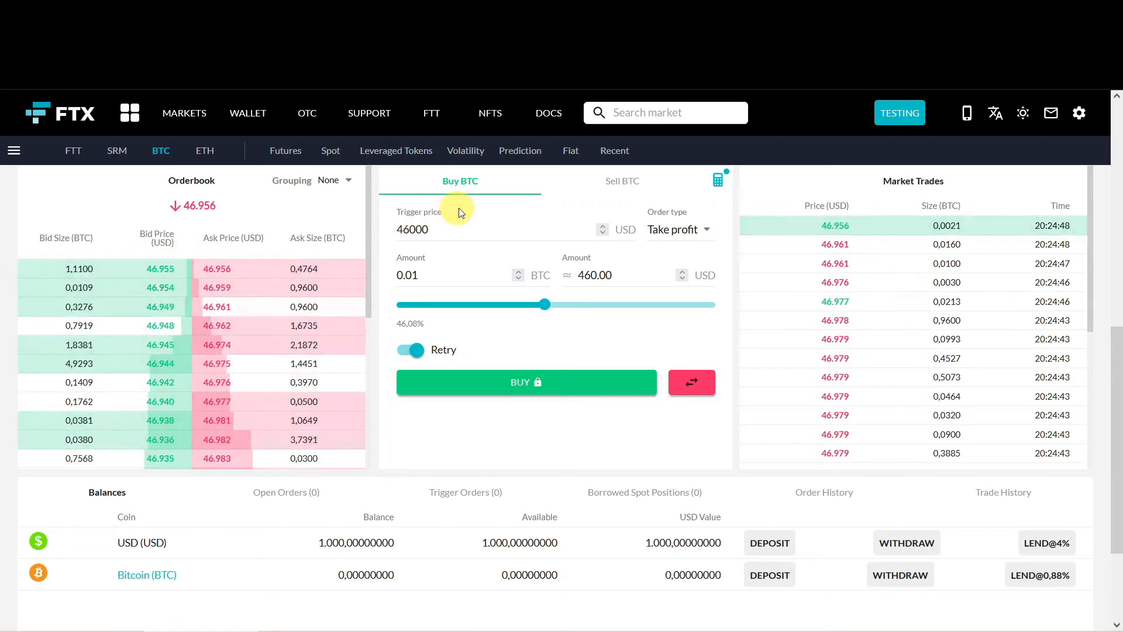
Submit and confirm a 0.01 BTC take profit limit buy, trigger 46920, limit 46000
left_click(677, 229)
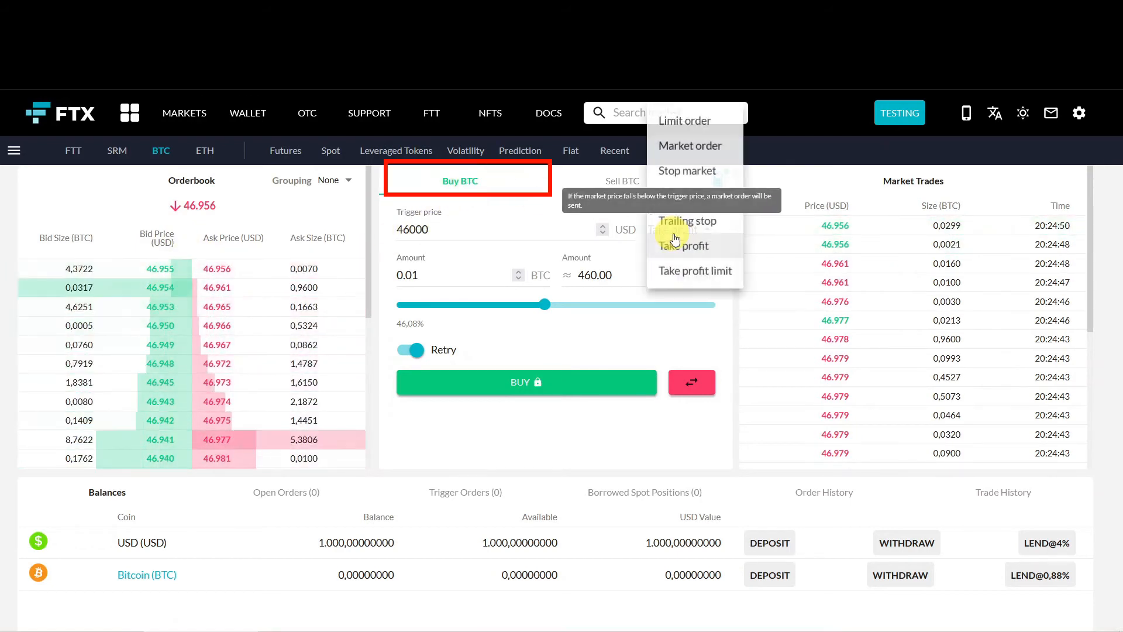
left_click(694, 270)
type("4")
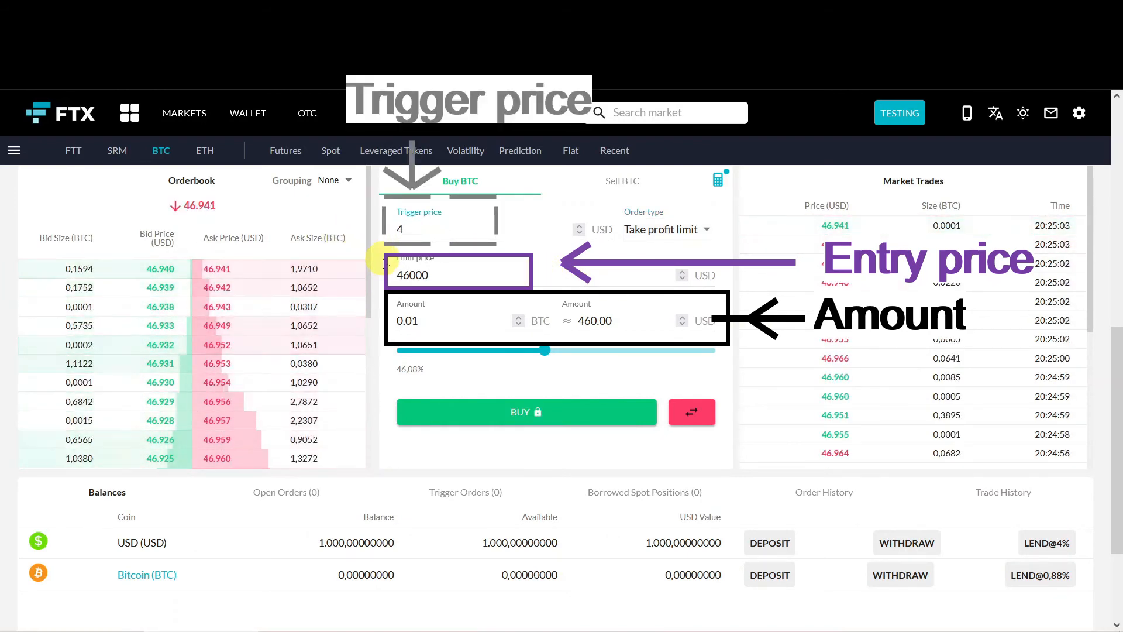
type("6920")
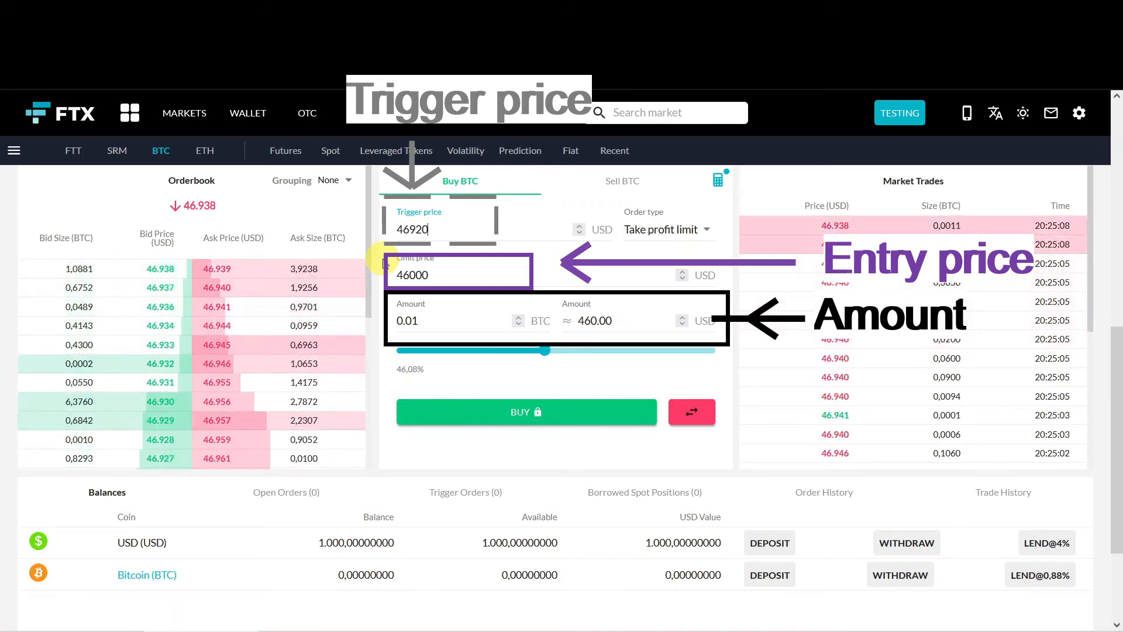
left_click(526, 412)
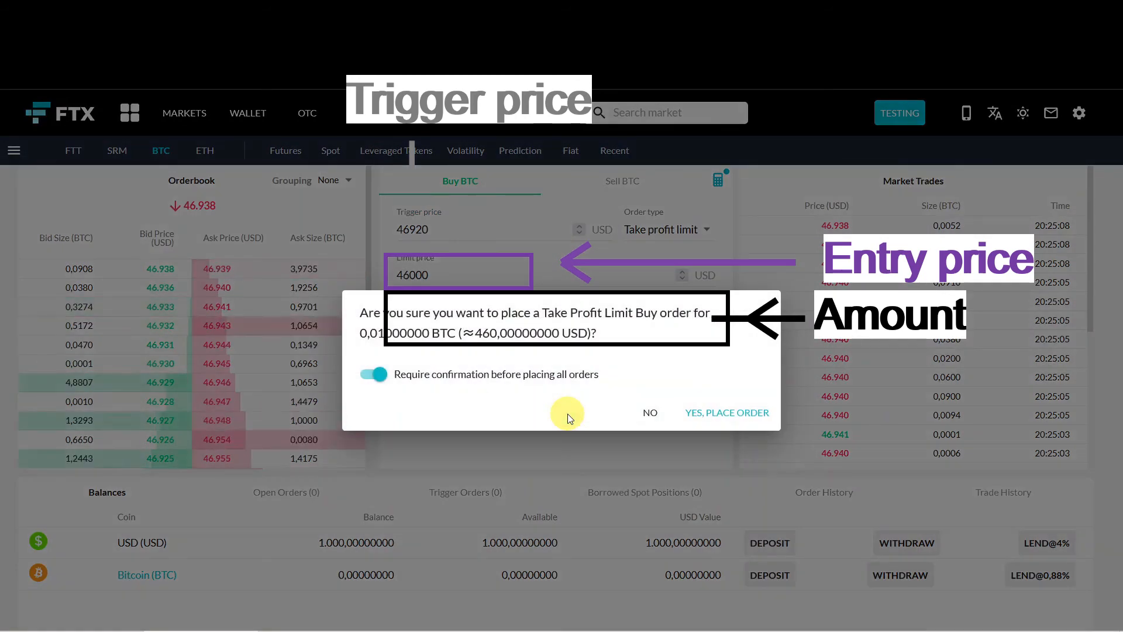
left_click(725, 412)
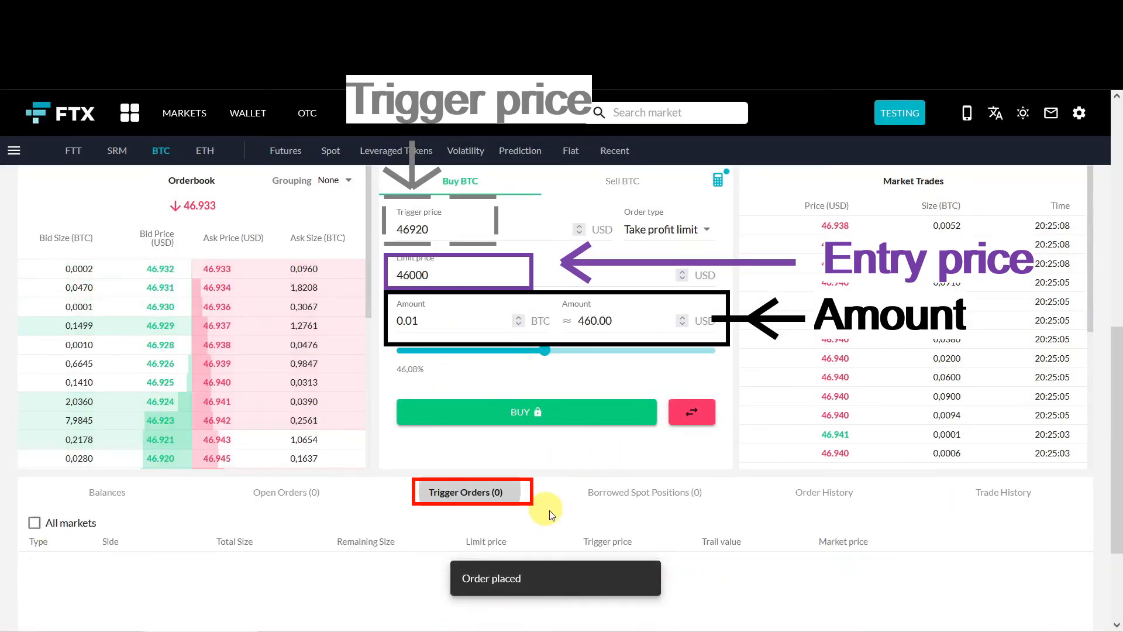
Check the take profit limit under Trigger Orders, then the 0.01 BTC buy at 46,000 in Open Orders
left_click(526, 412)
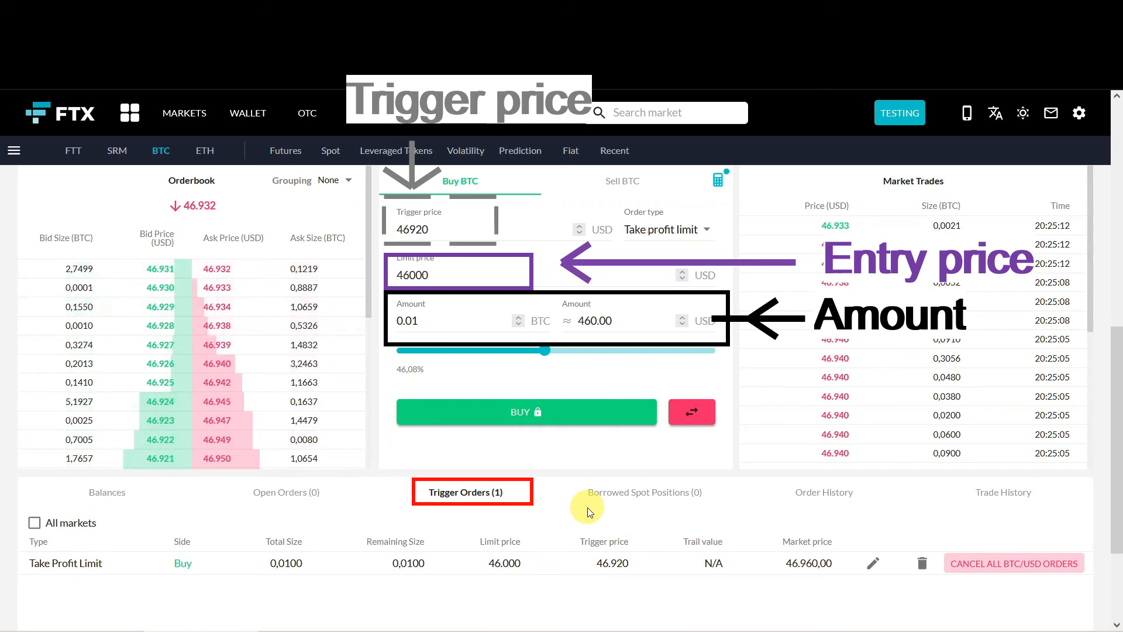
left_click(285, 492)
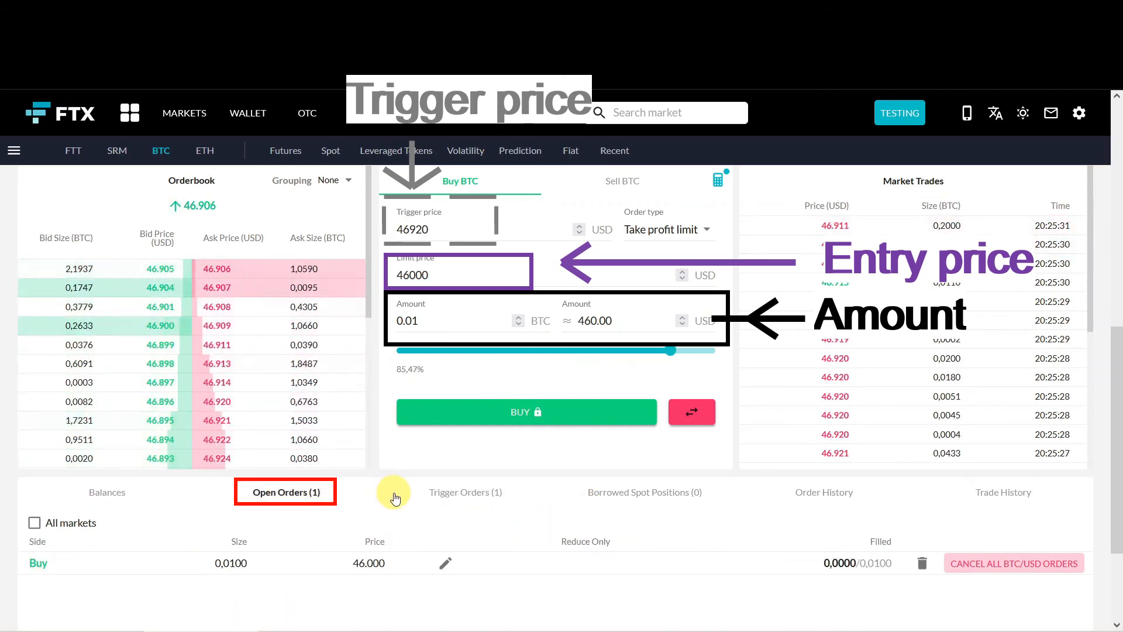
mouse_move(432, 572)
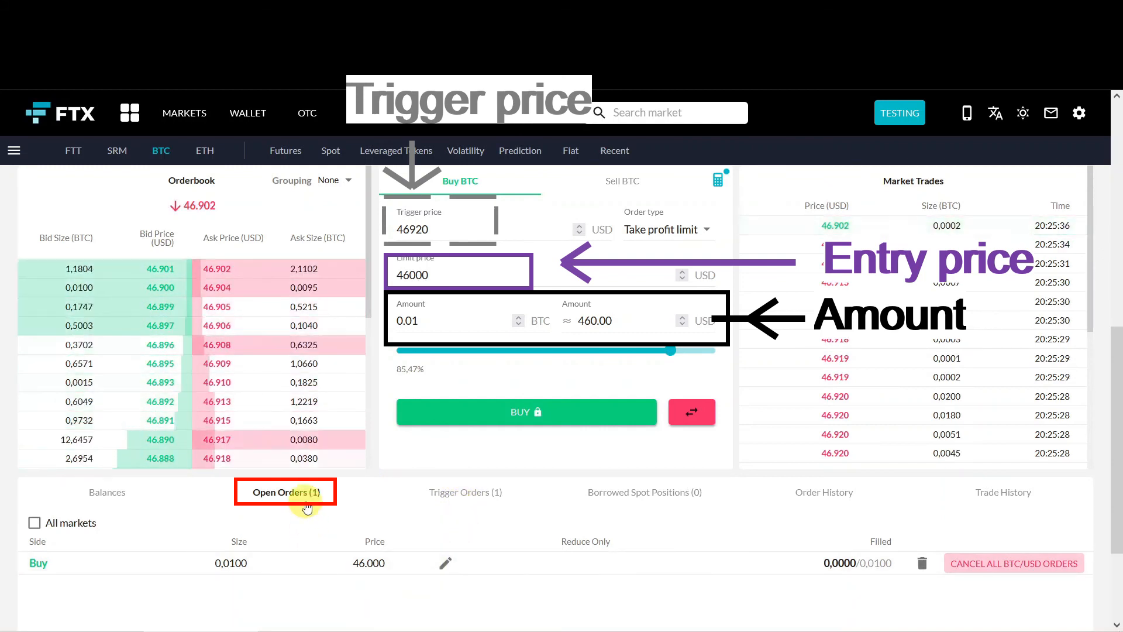
mouse_move(394, 497)
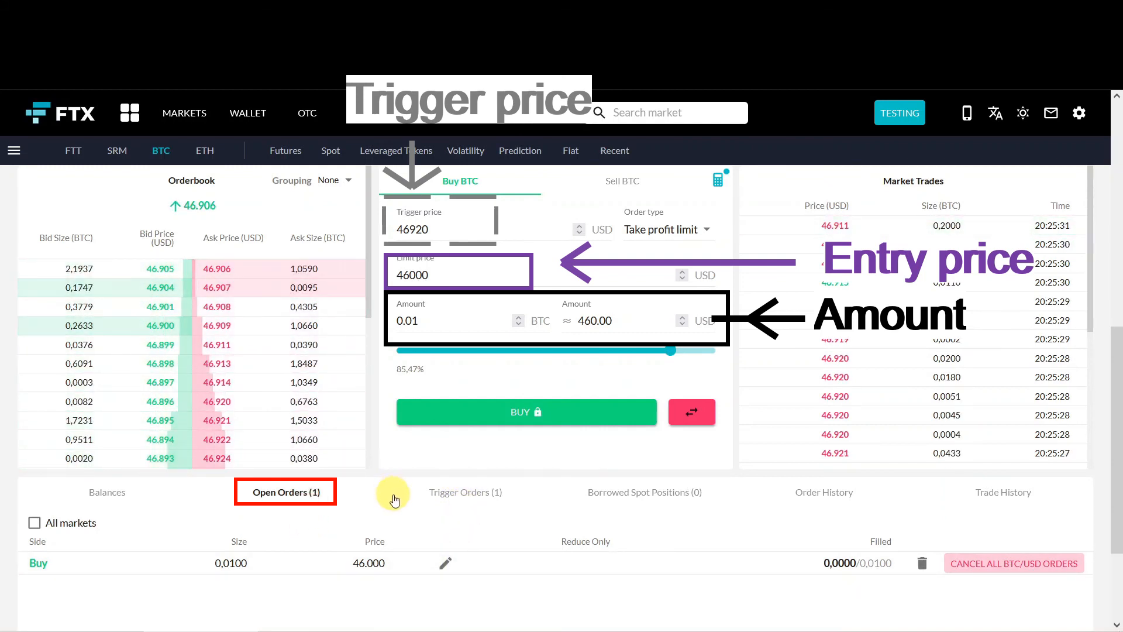